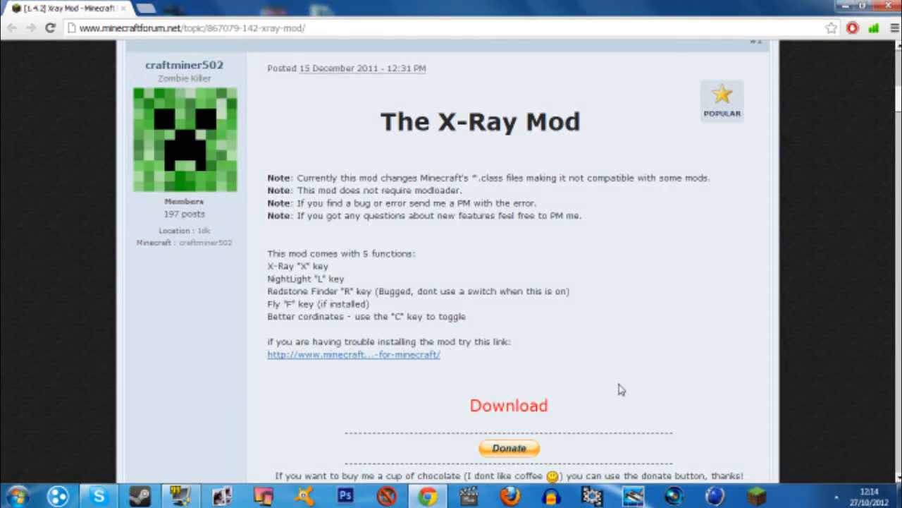
pyautogui.moveTo(491, 6)
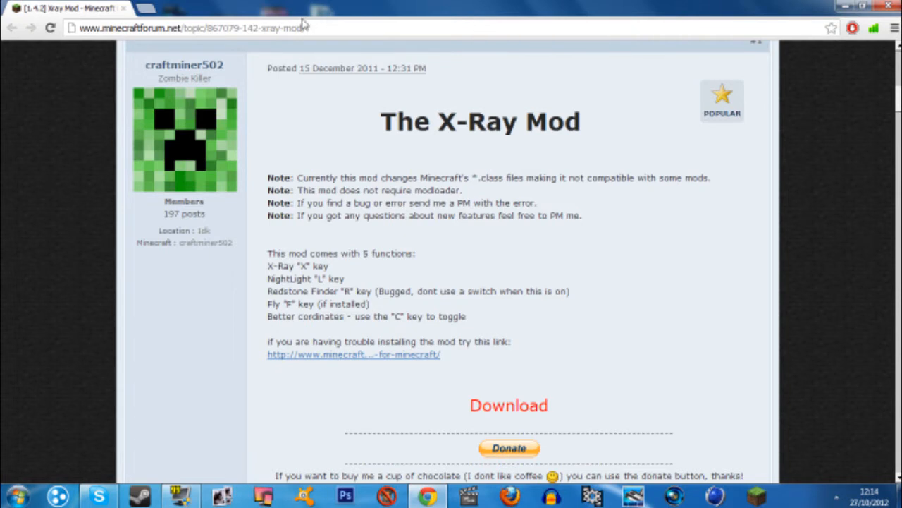
pyautogui.moveTo(651, 356)
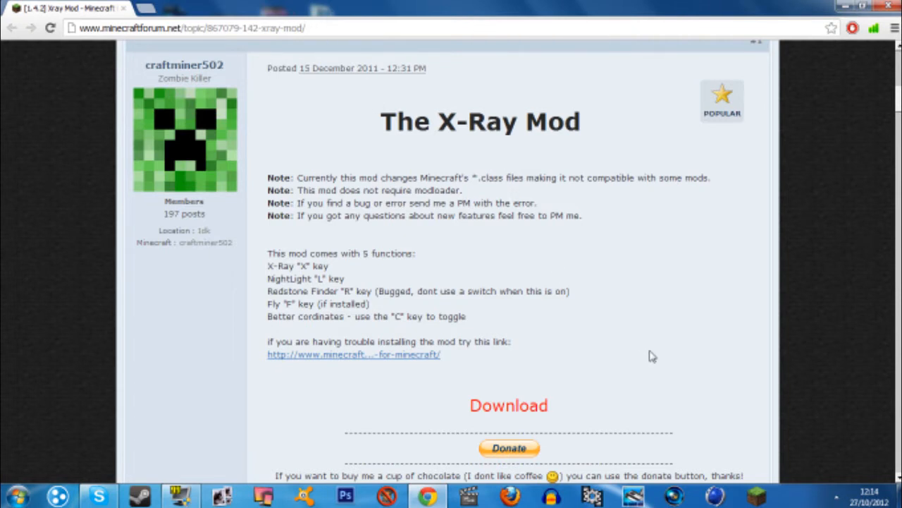
pyautogui.moveTo(680, 396)
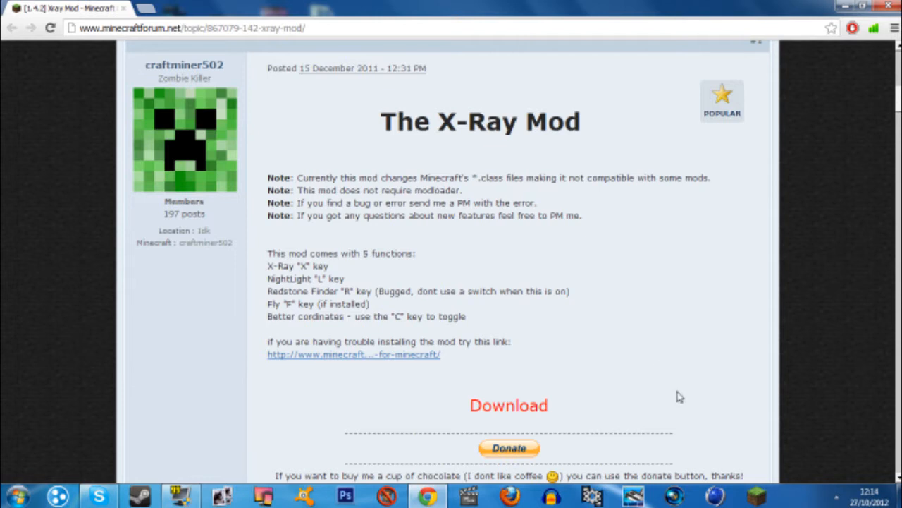
pyautogui.moveTo(738, 395)
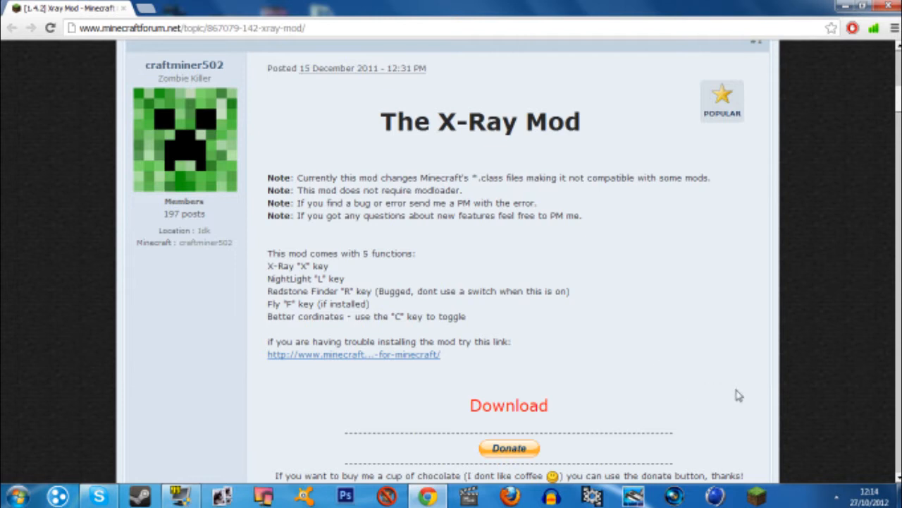
pyautogui.moveTo(578, 361)
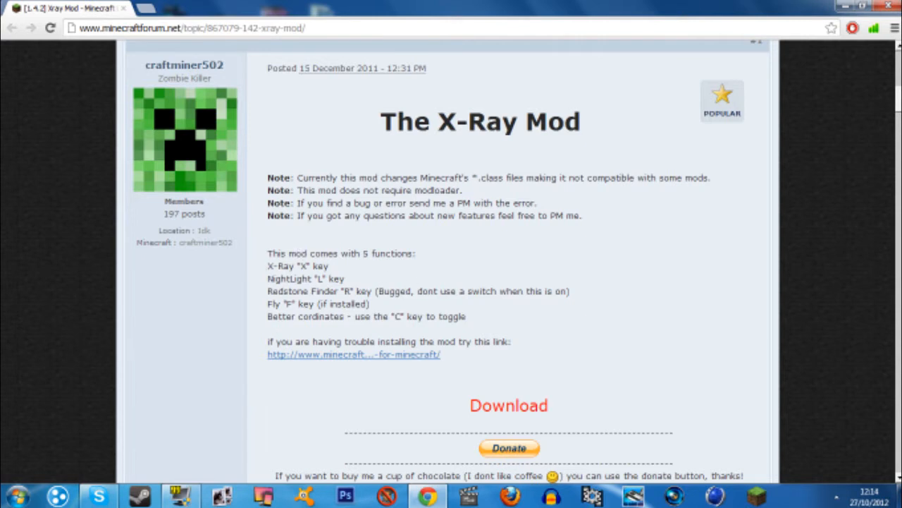
# Start the X-Ray Mod rar download through the 'Download rar' adf.ly link
pyautogui.moveTo(268, 266); pyautogui.dragTo(571, 304)
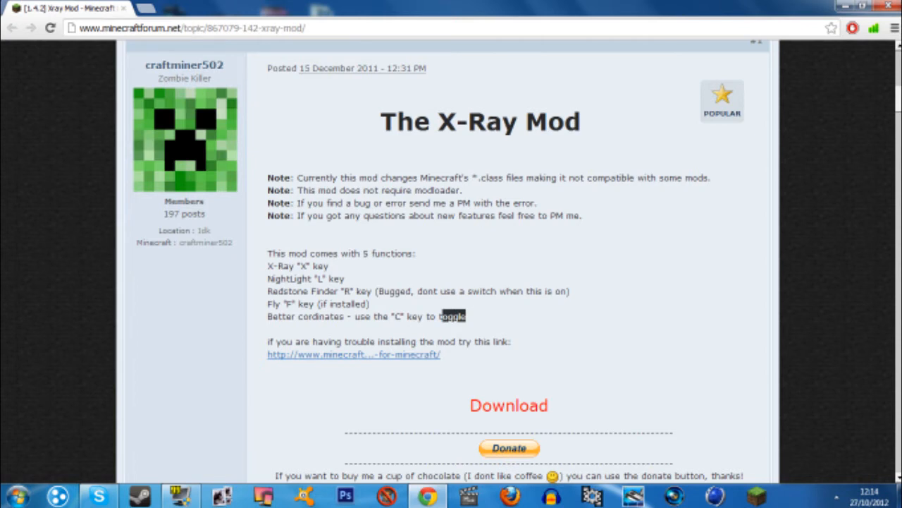
pyautogui.moveTo(451, 316); pyautogui.dragTo(769, 316)
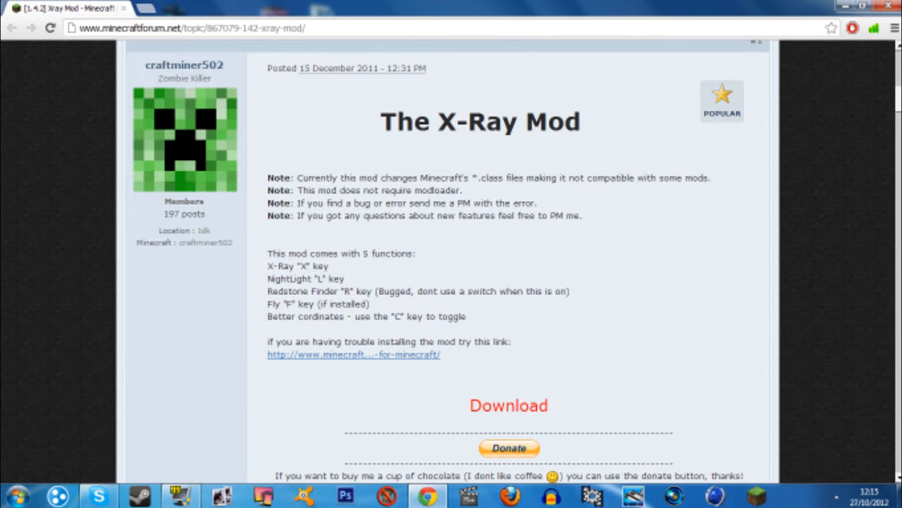
pyautogui.scroll(-3)
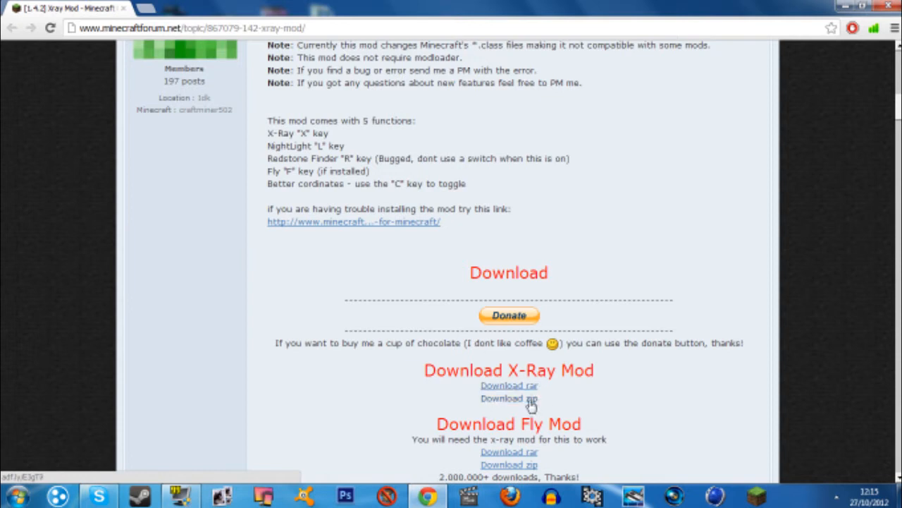
pyautogui.moveTo(564, 409)
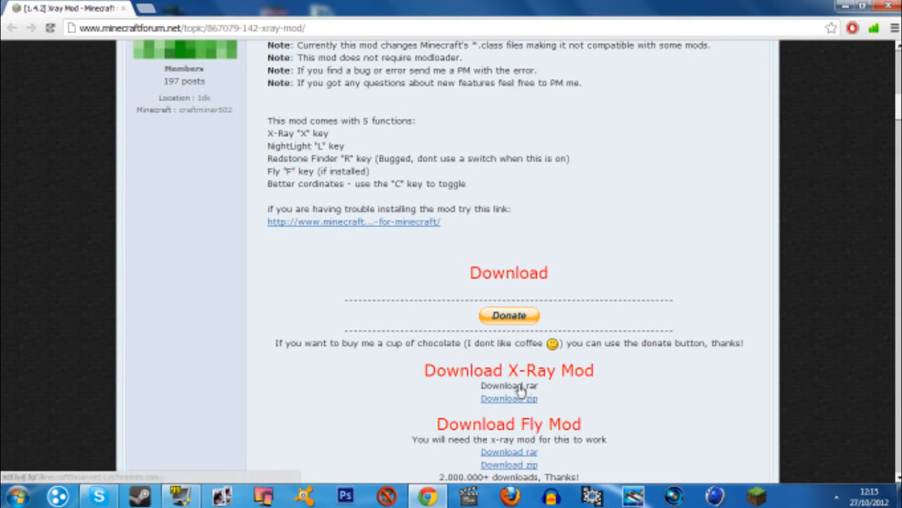
pyautogui.click(508, 385)
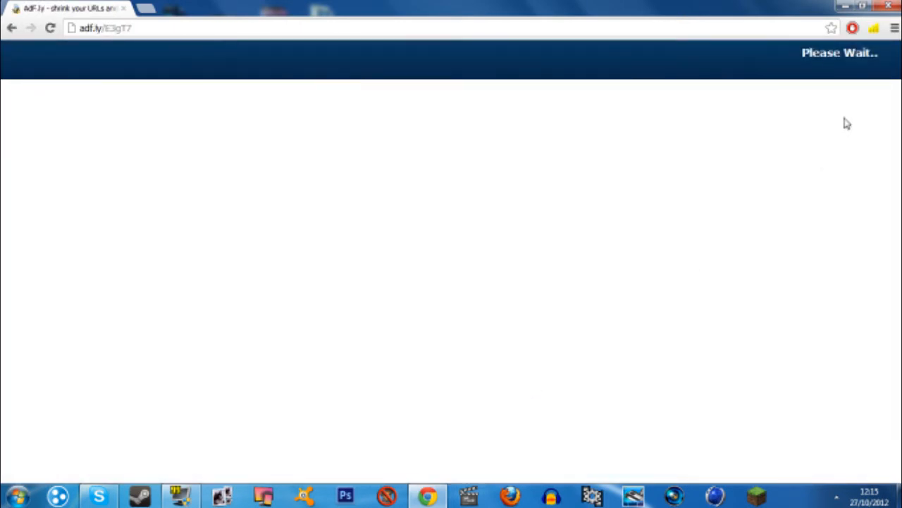
pyautogui.moveTo(859, 90)
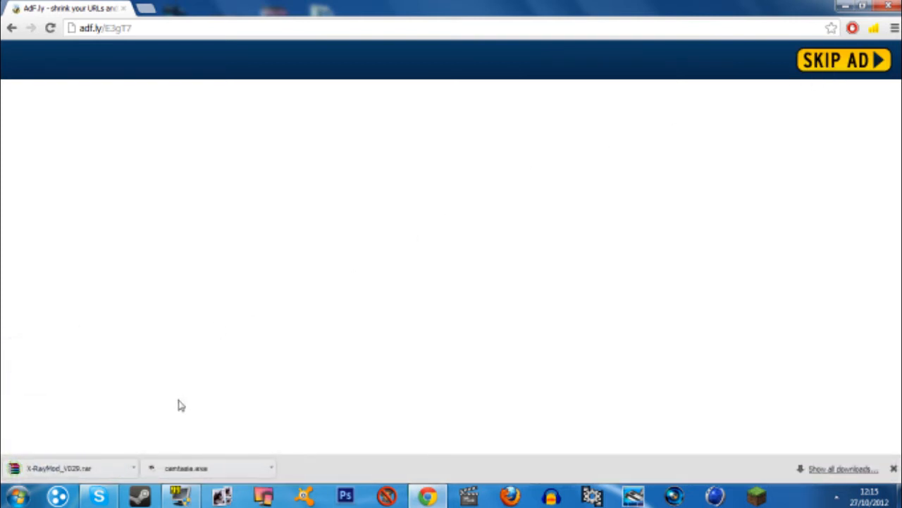
pyautogui.moveTo(69, 436)
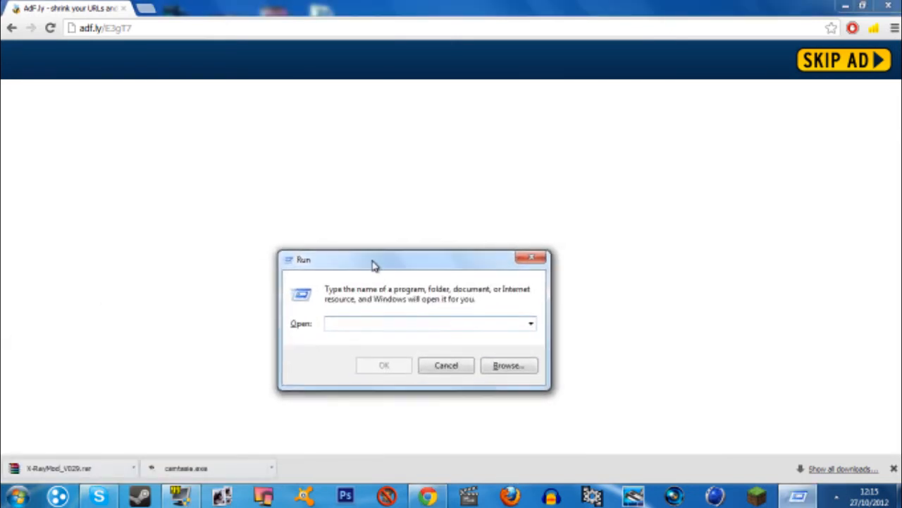
# Run %appdata% from the Windows Run box to reach AppData\Roaming
pyautogui.click(15, 495)
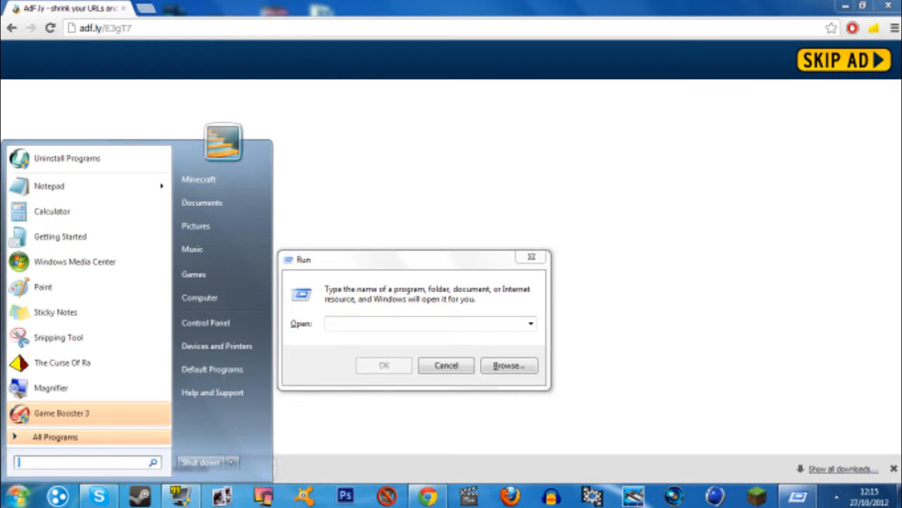
pyautogui.click(427, 323)
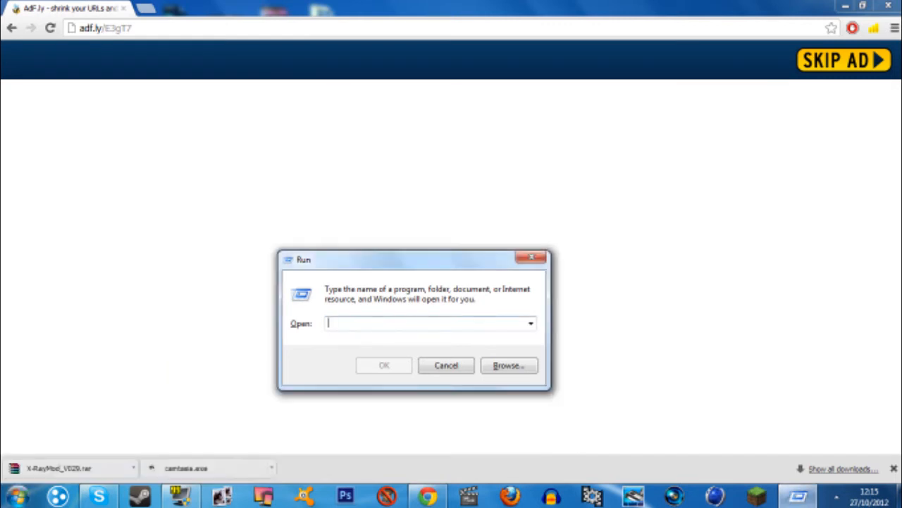
pyautogui.write('%')
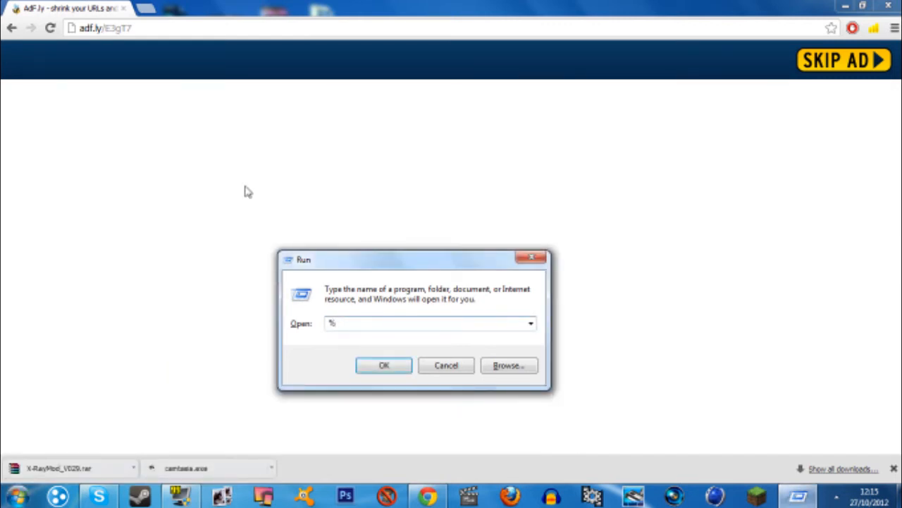
pyautogui.write('appdata%')
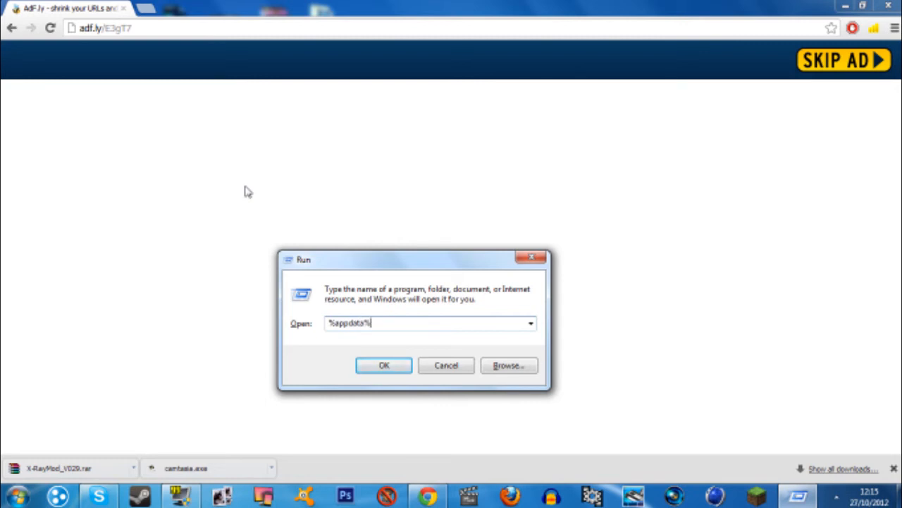
pyautogui.click(384, 365)
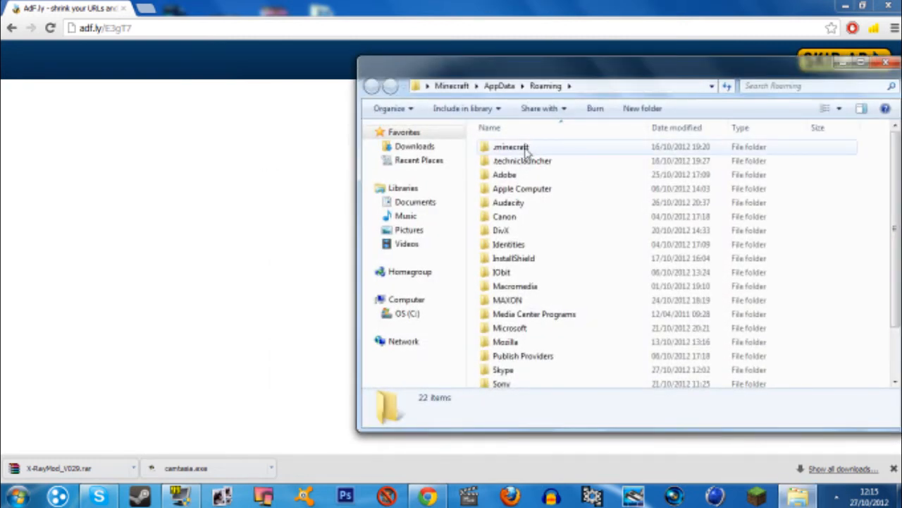
# Open minecraft.jar from .minecraft\bin with WinRAR archiver
pyautogui.doubleClick(511, 147)
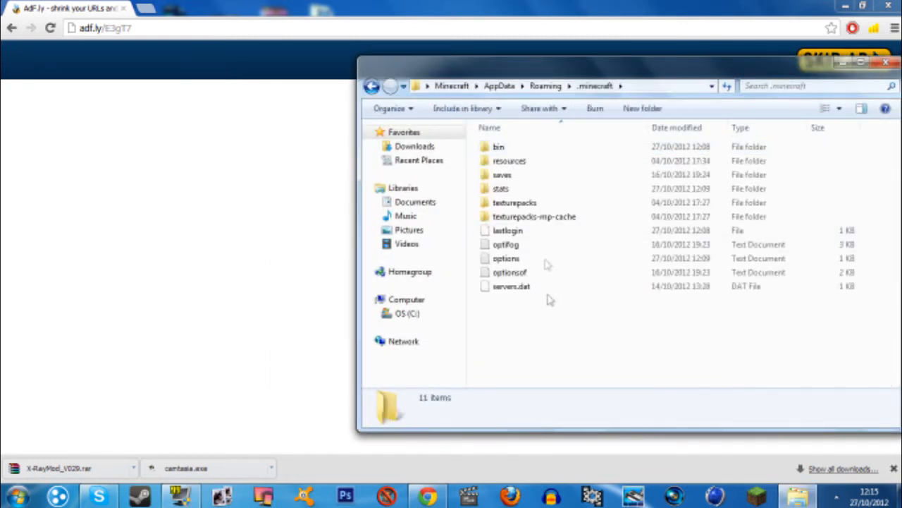
pyautogui.doubleClick(499, 146)
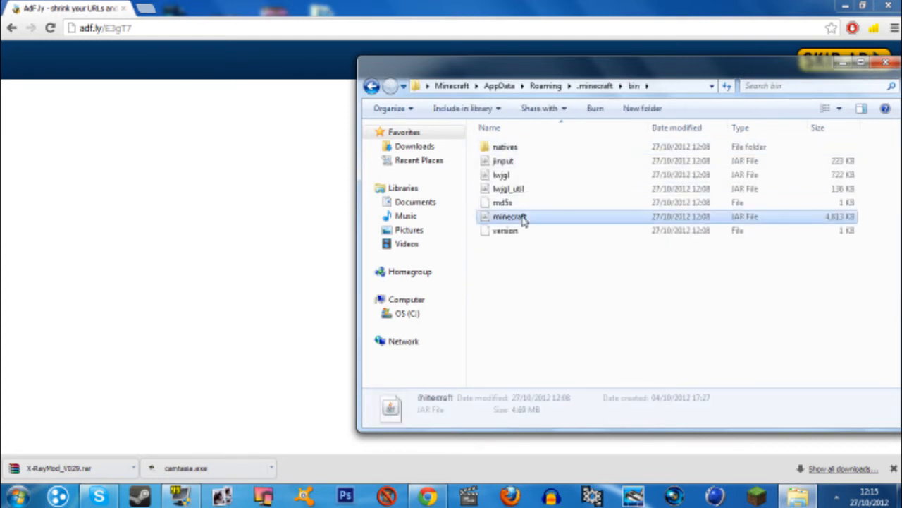
pyautogui.rightClick(510, 217)
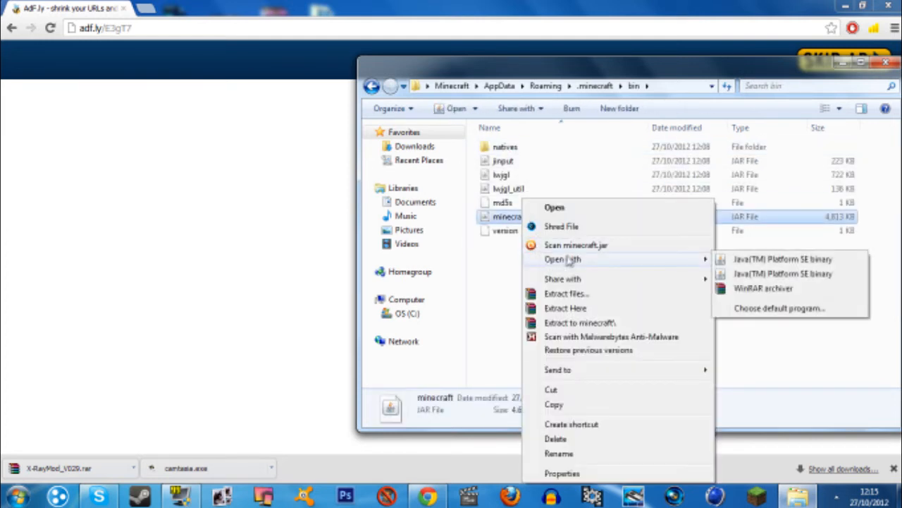
pyautogui.moveTo(763, 287)
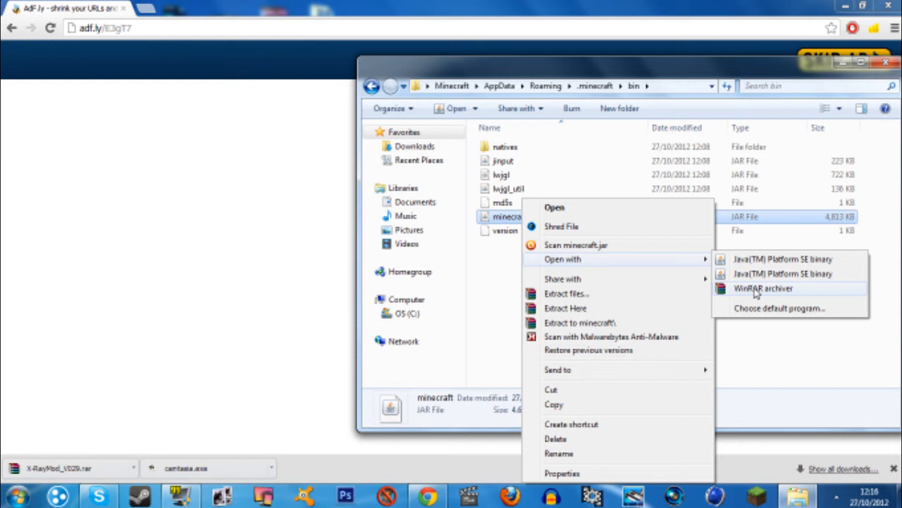
pyautogui.click(763, 287)
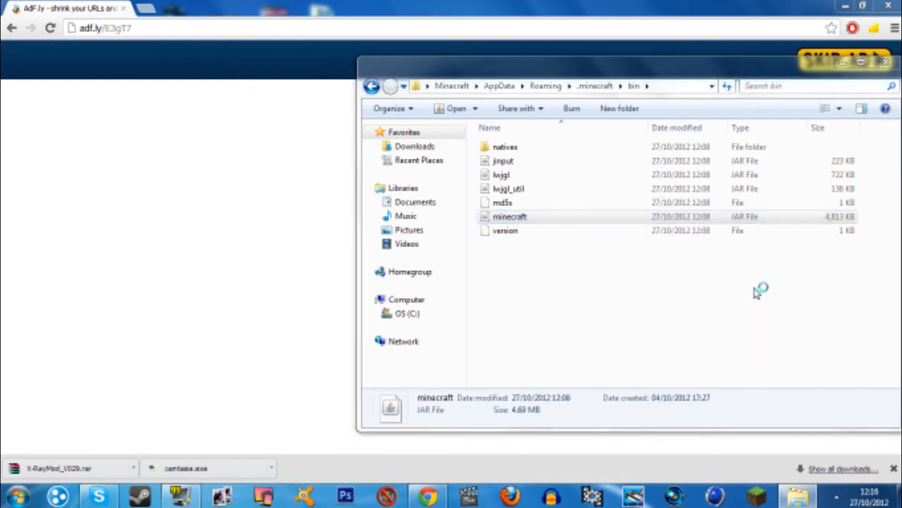
pyautogui.doubleClick(510, 216)
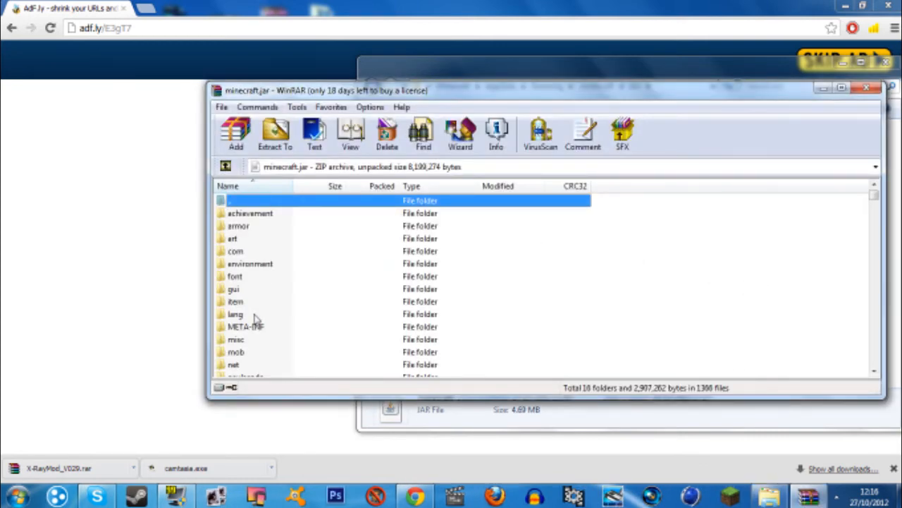
# Delete the META-INF folder from minecraft.jar and confirm the deletion
pyautogui.click(387, 133)
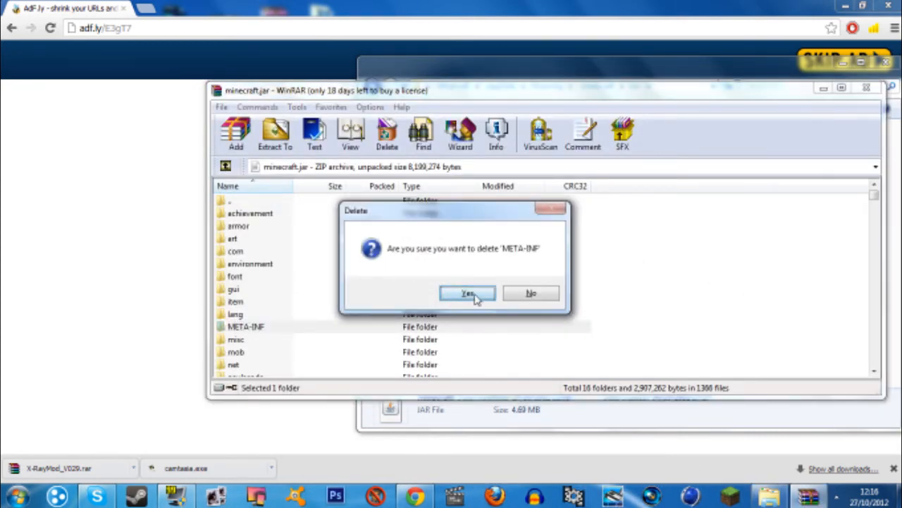
pyautogui.click(467, 293)
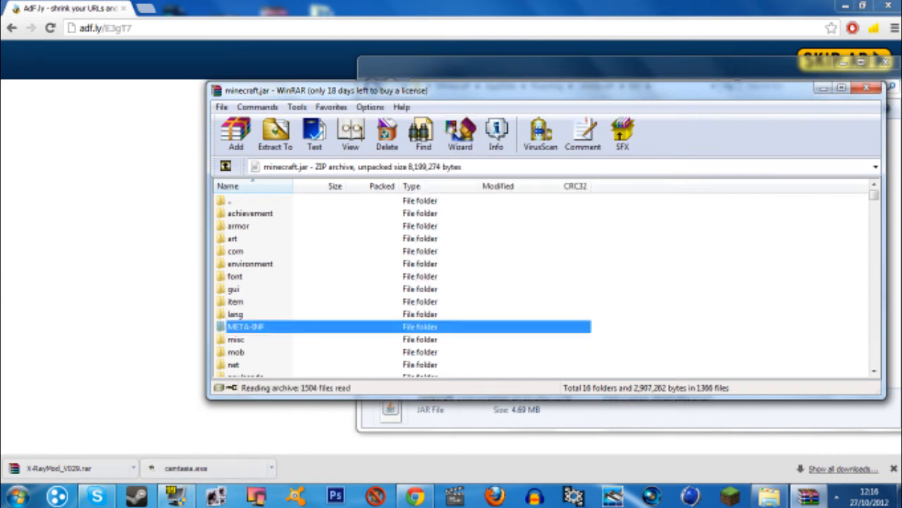
pyautogui.click(236, 339)
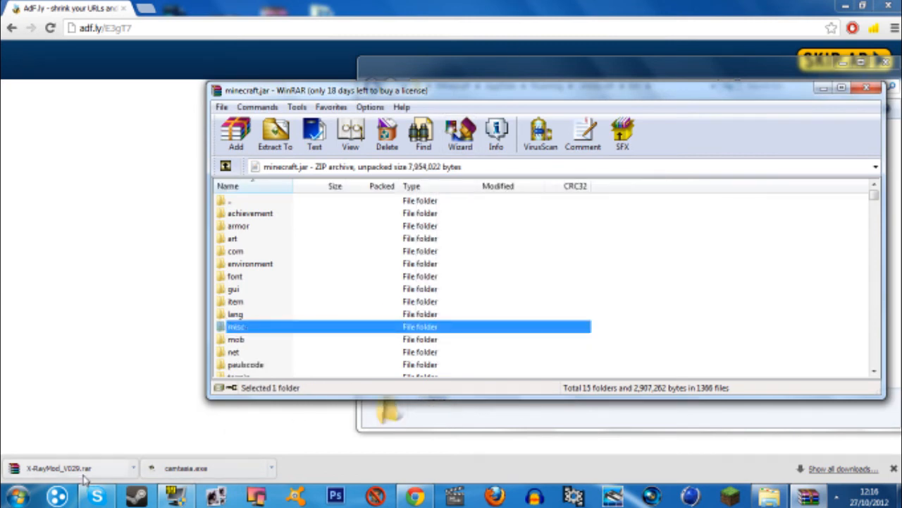
# Copy the class files from X-RayMod_V029.rar into minecraft.jar, confirming with OK
pyautogui.click(58, 467)
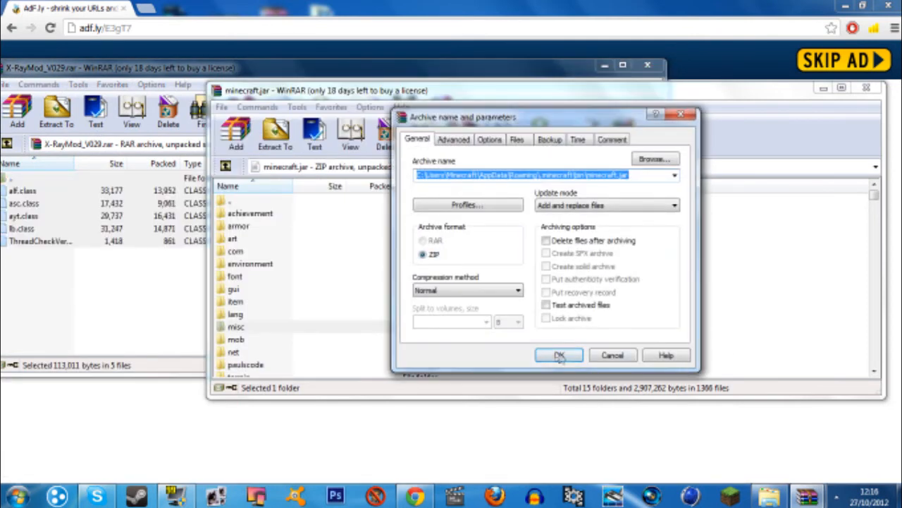
pyautogui.click(559, 354)
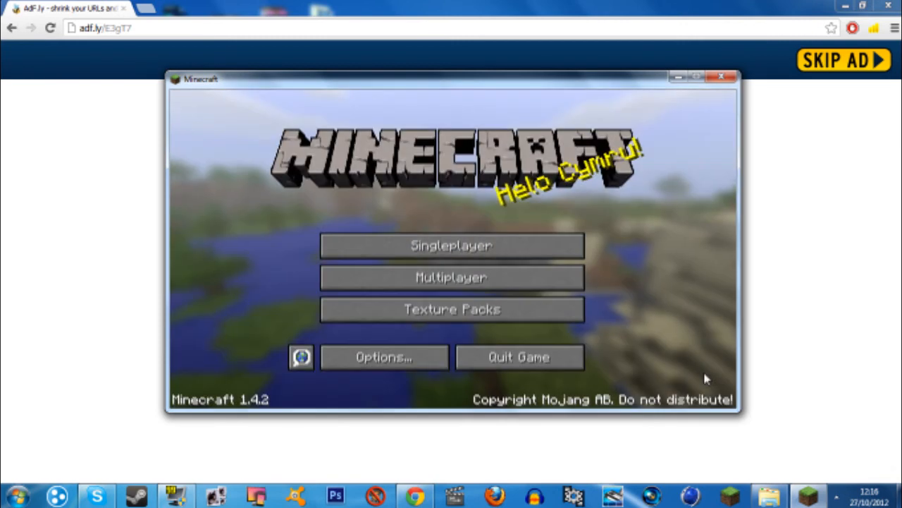
pyautogui.moveTo(480, 302)
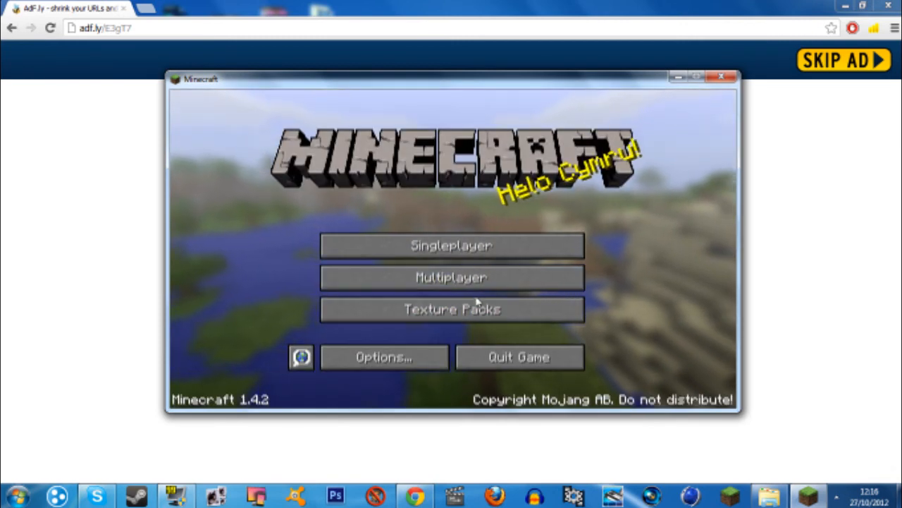
pyautogui.click(450, 246)
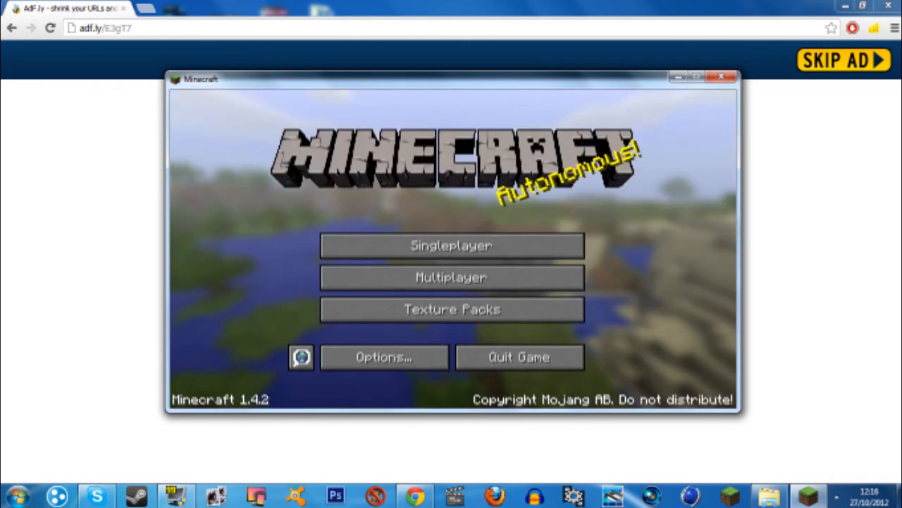
pyautogui.click(451, 245)
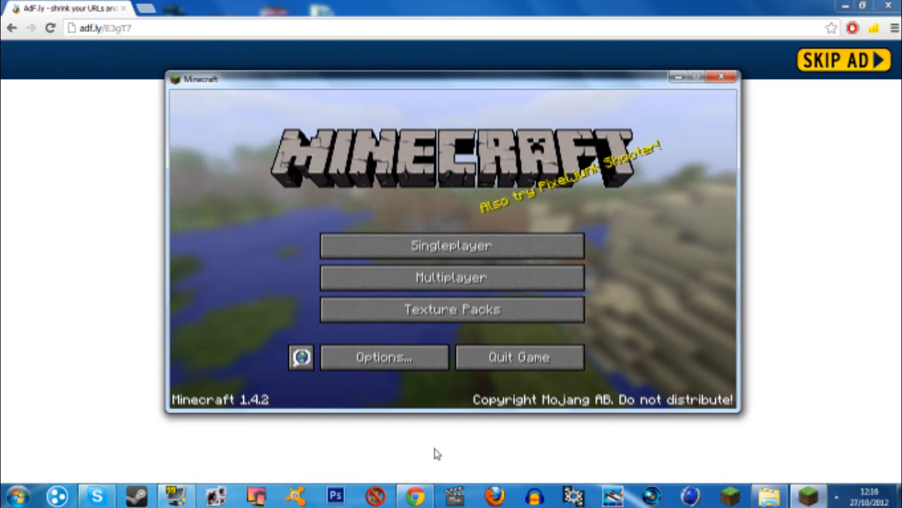
pyautogui.click(835, 495)
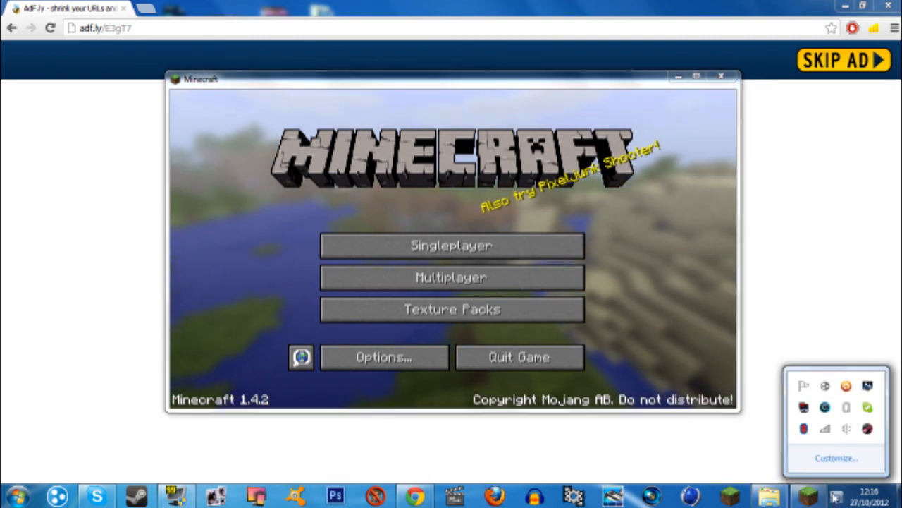